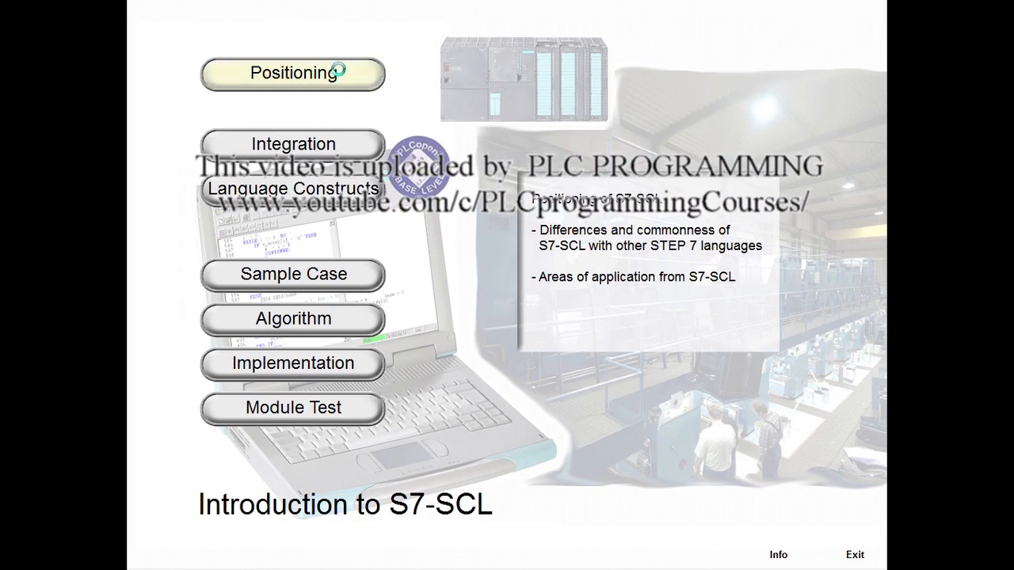
Start the Positioning chapter from the Introduction to S7-SCL module menu.
left_click(291, 73)
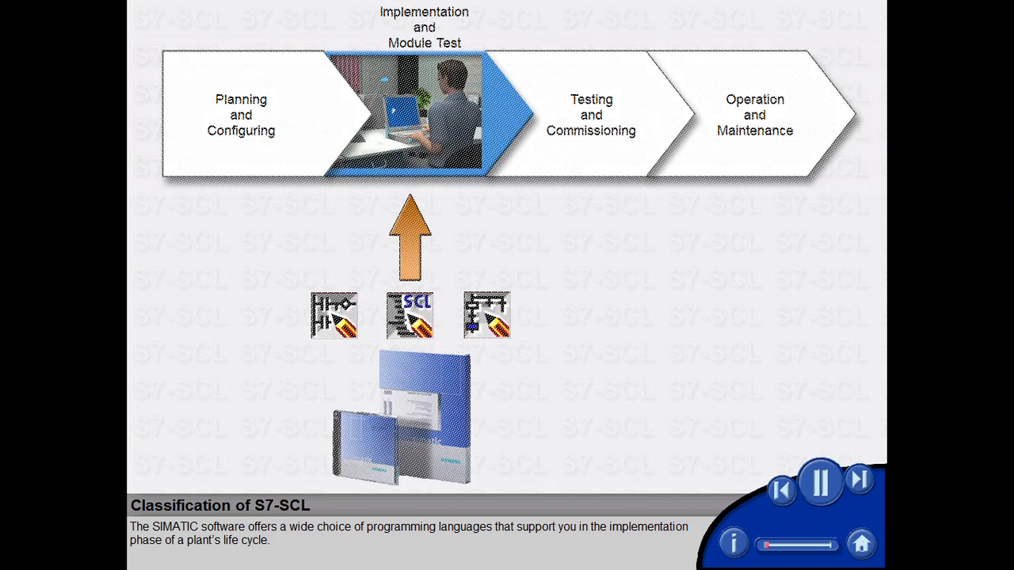
Continue the Classification of S7-SCL lesson to the LAD, FBD, STL basic-languages slide.
left_click(859, 482)
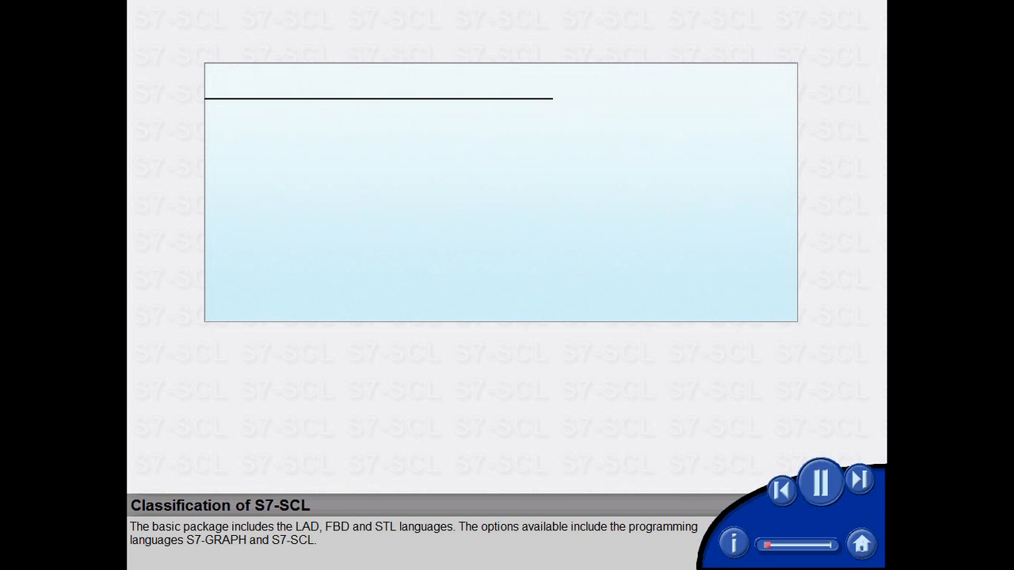